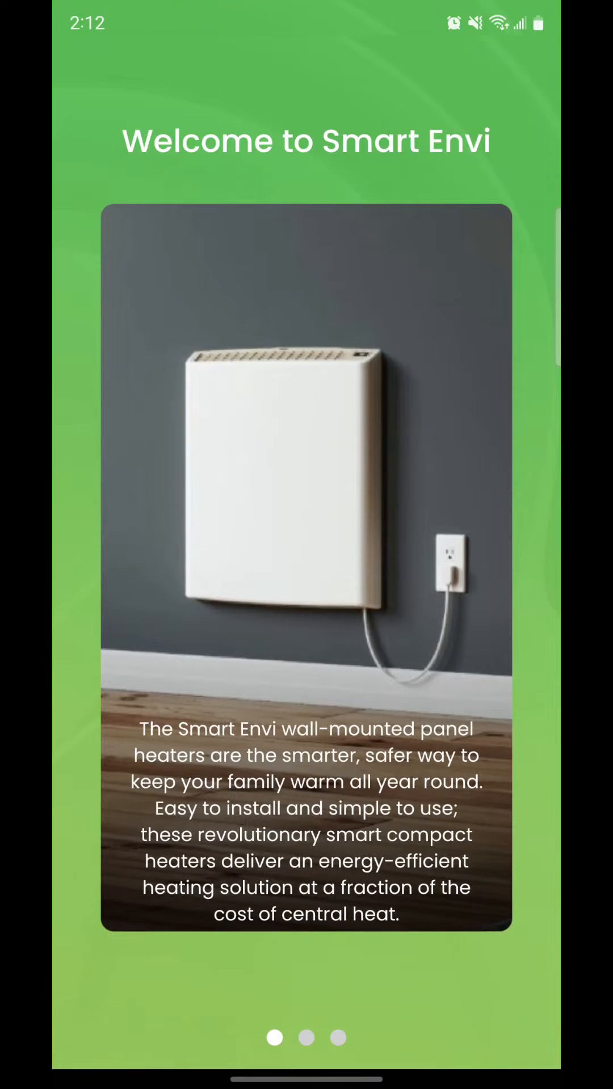
Page through the intro slides, continue, and allow notifications to reach the welcome screen.
scroll(left, 3)
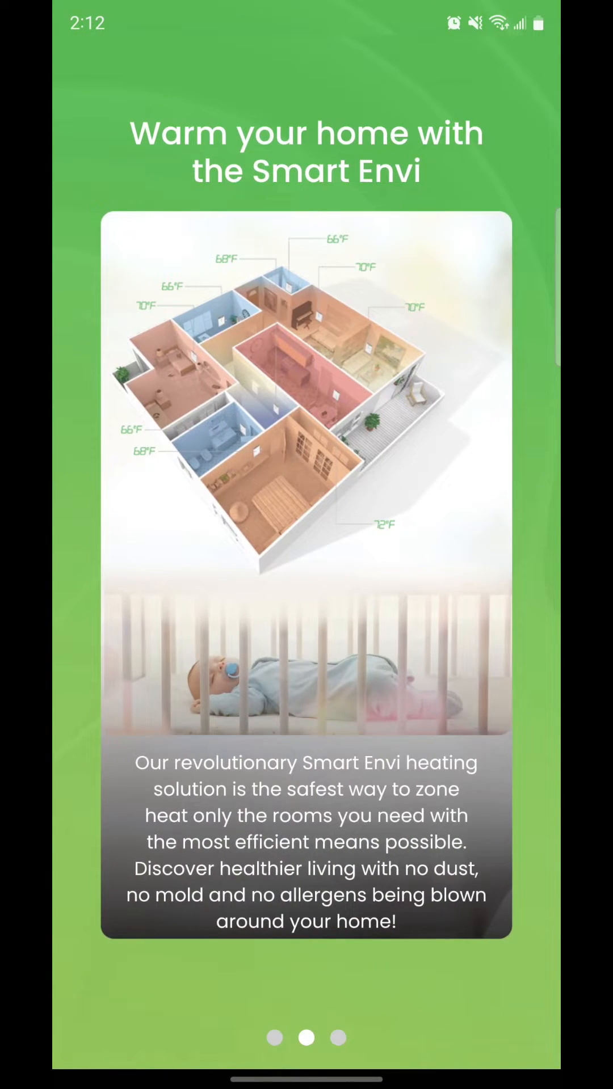
scroll(left, 3)
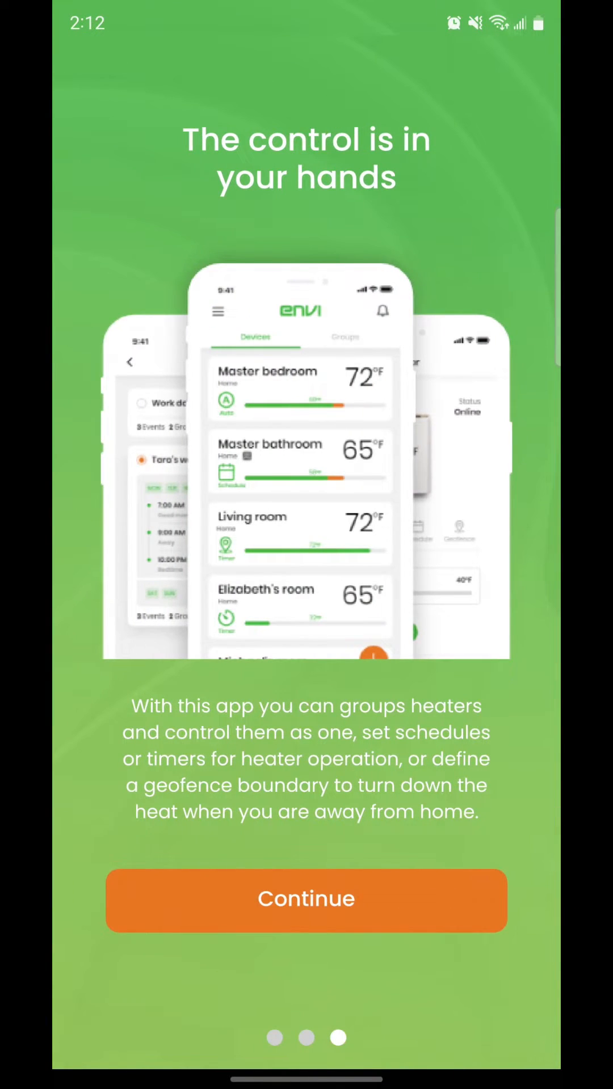
click(306, 899)
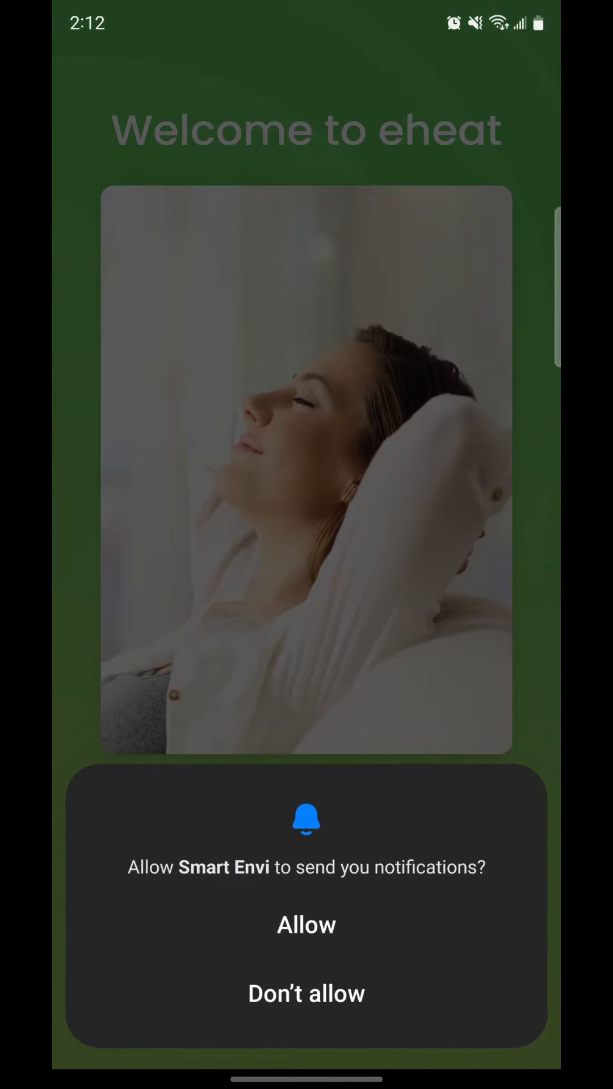
click(306, 926)
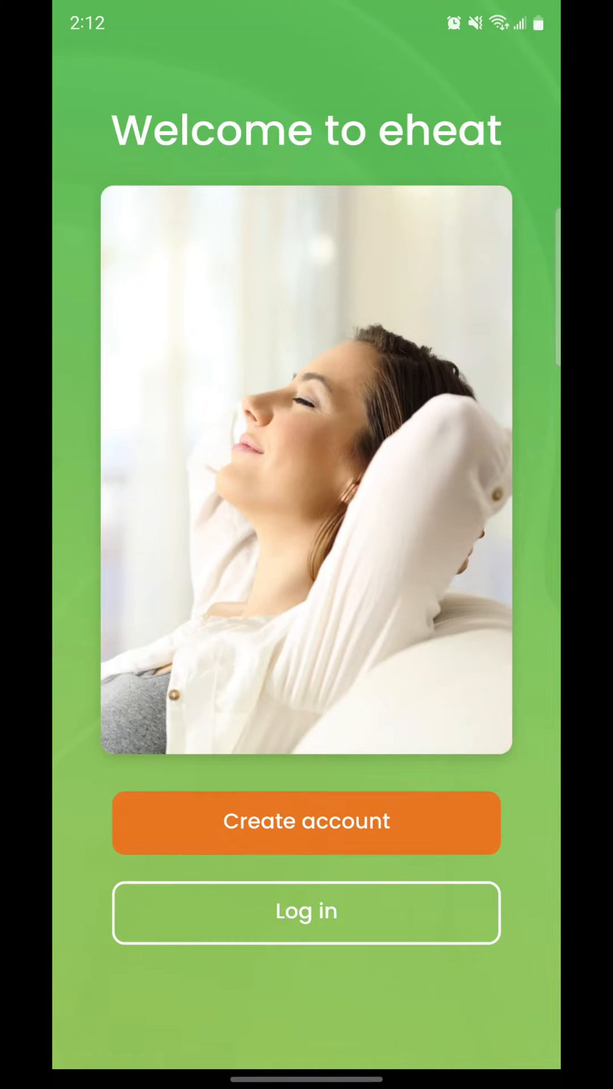
Create an account with last name Doe, email smartenvi, zip 77375 and submit for verification.
click(305, 822)
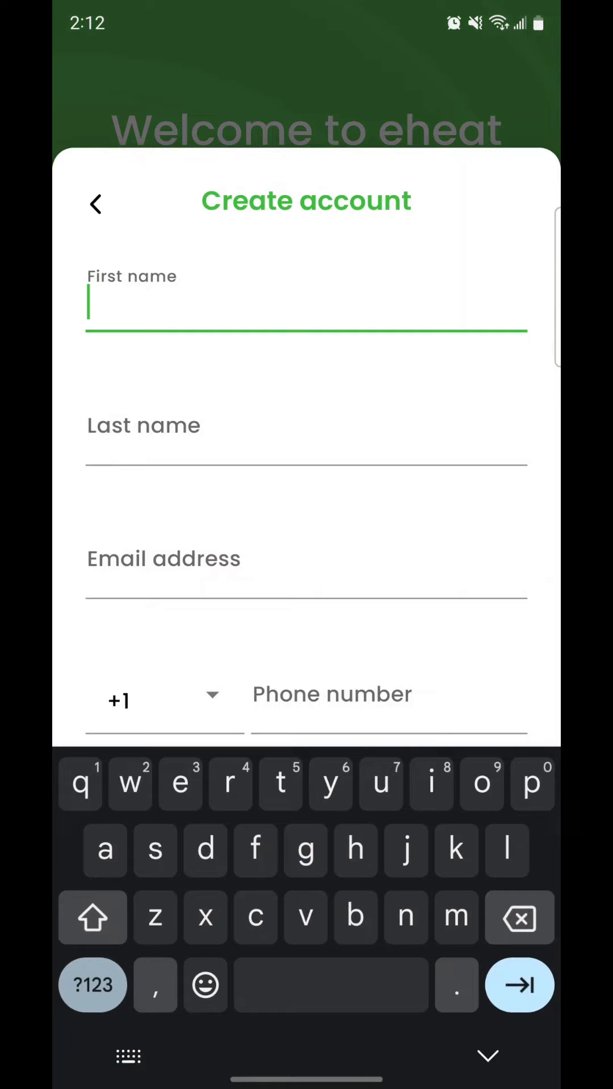
text(Doe)
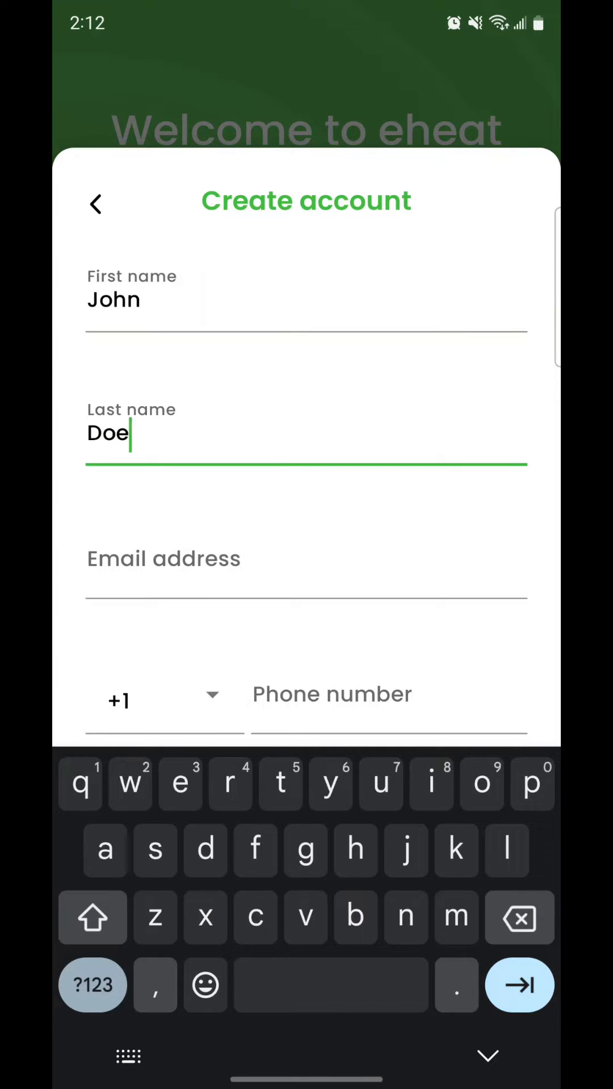
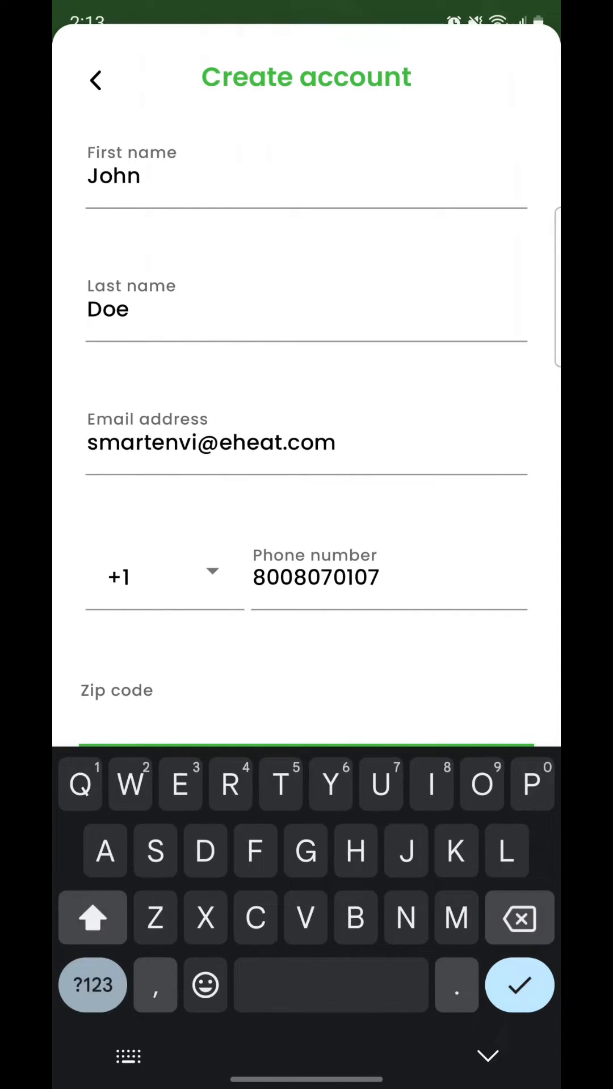
text(77375)
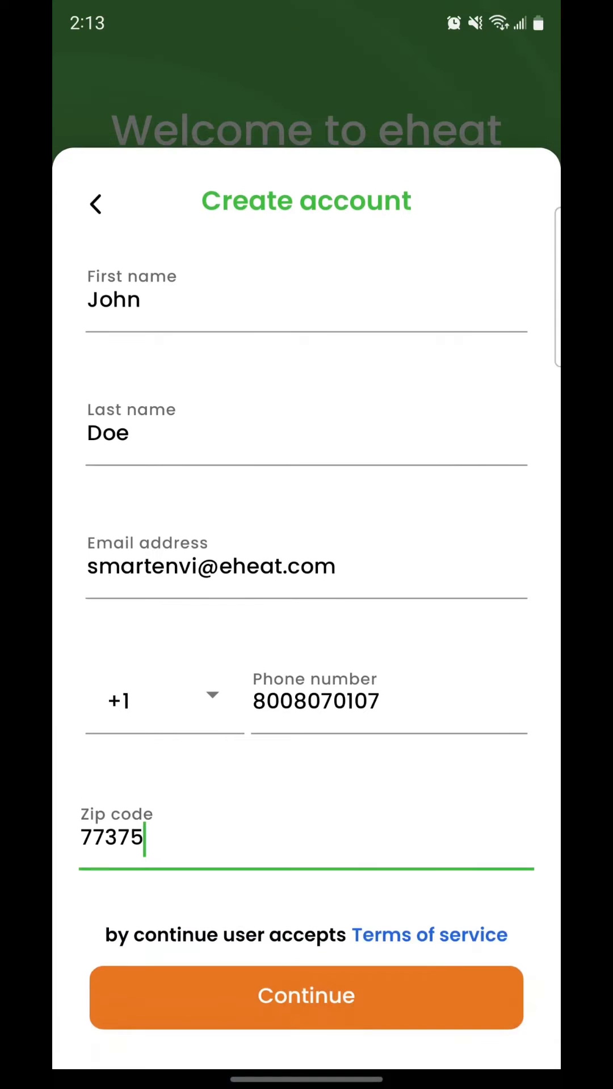
click(305, 996)
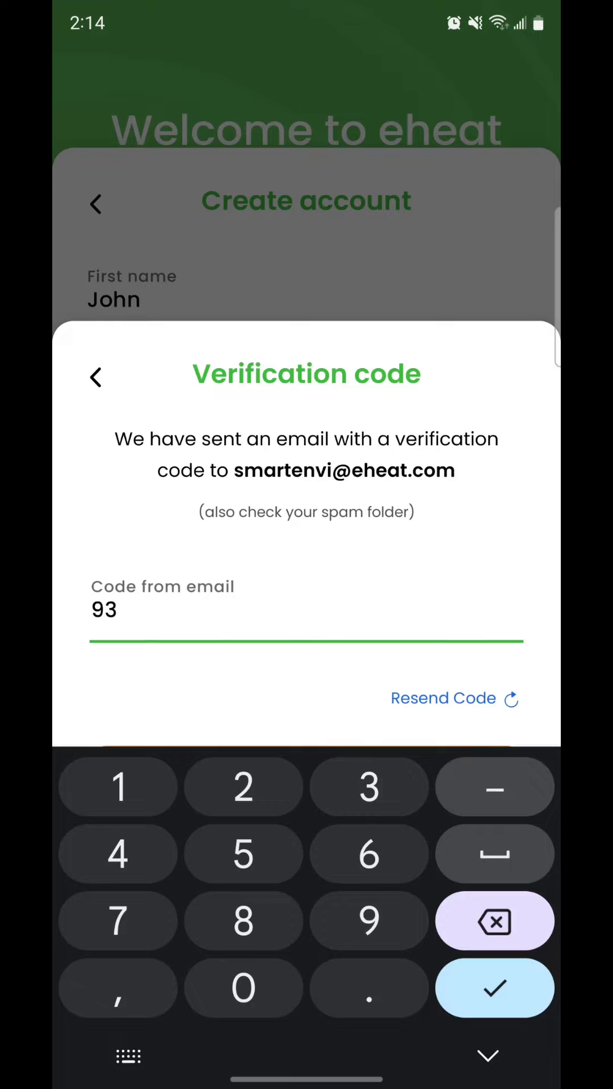
Confirm the emailed code, set the password, create the account and dismiss the phone notice.
click(494, 988)
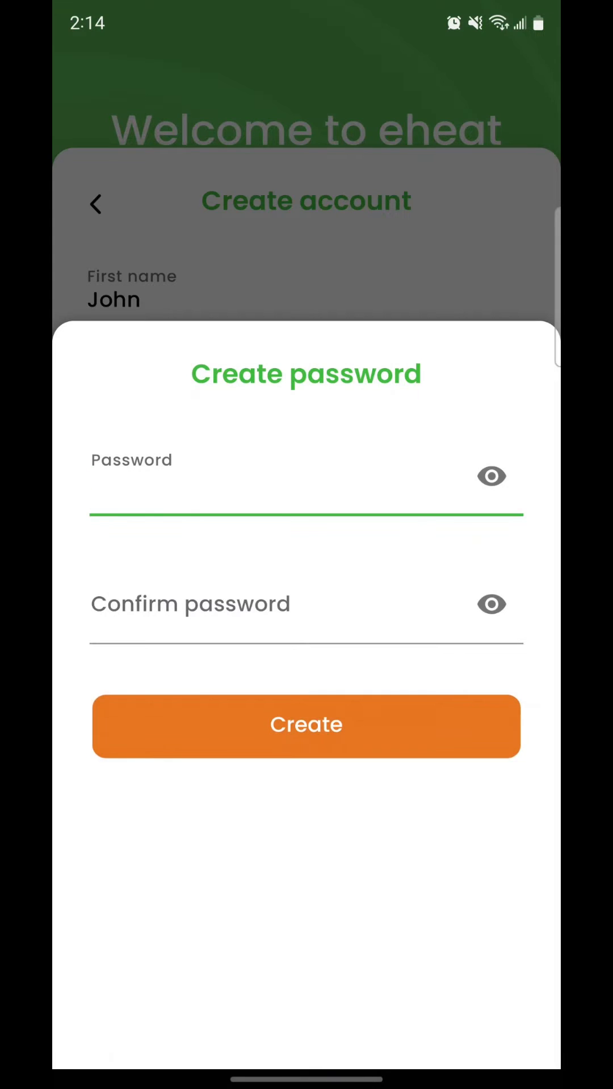
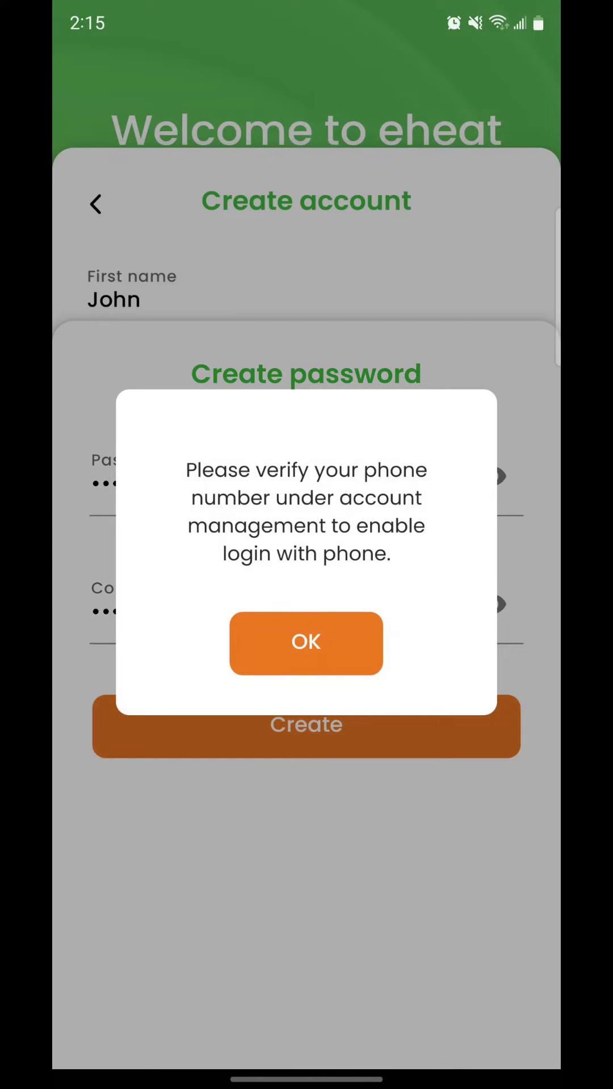
click(305, 643)
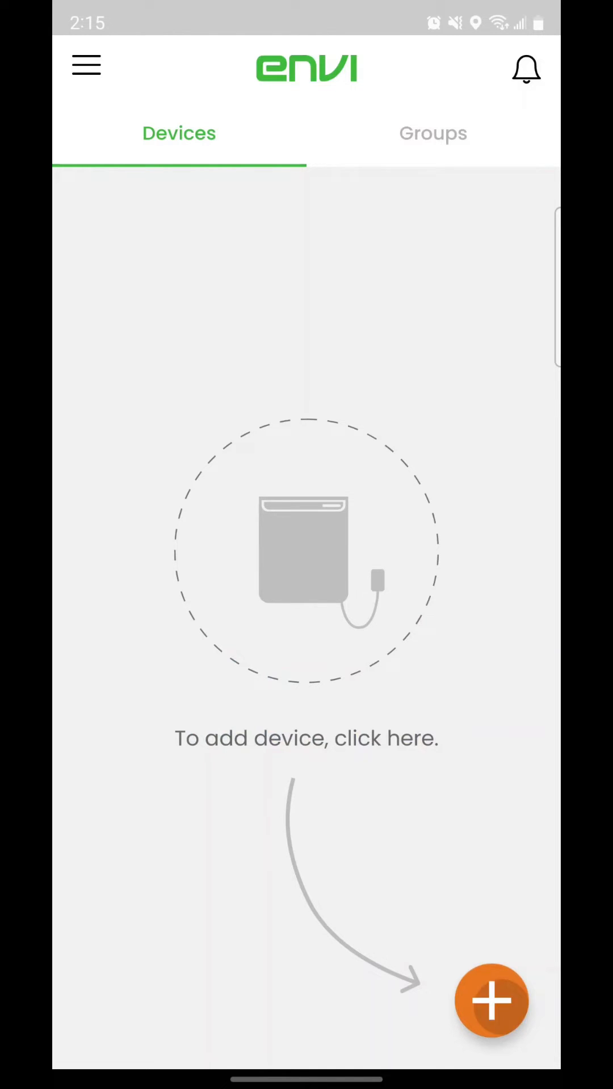
Add a heater, allow nearby-devices access and search for heaters over Bluetooth.
click(491, 1000)
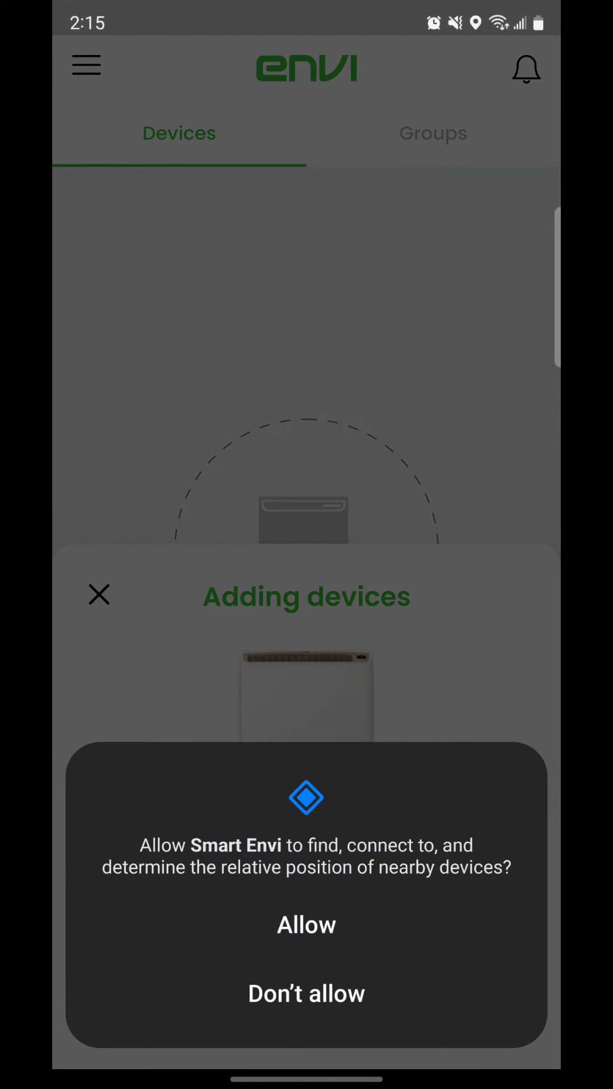
click(305, 926)
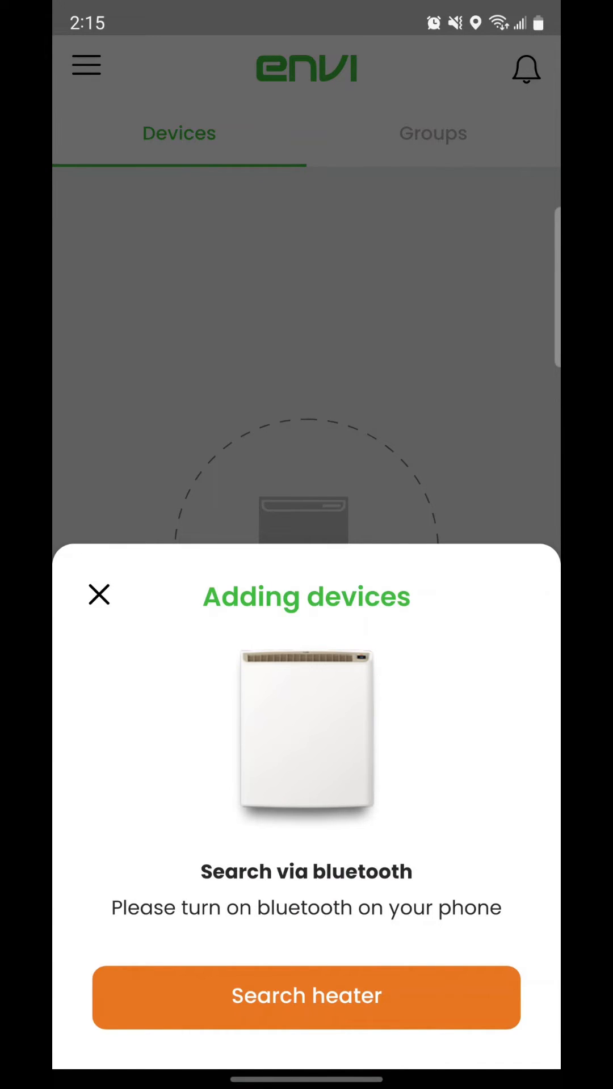
click(306, 996)
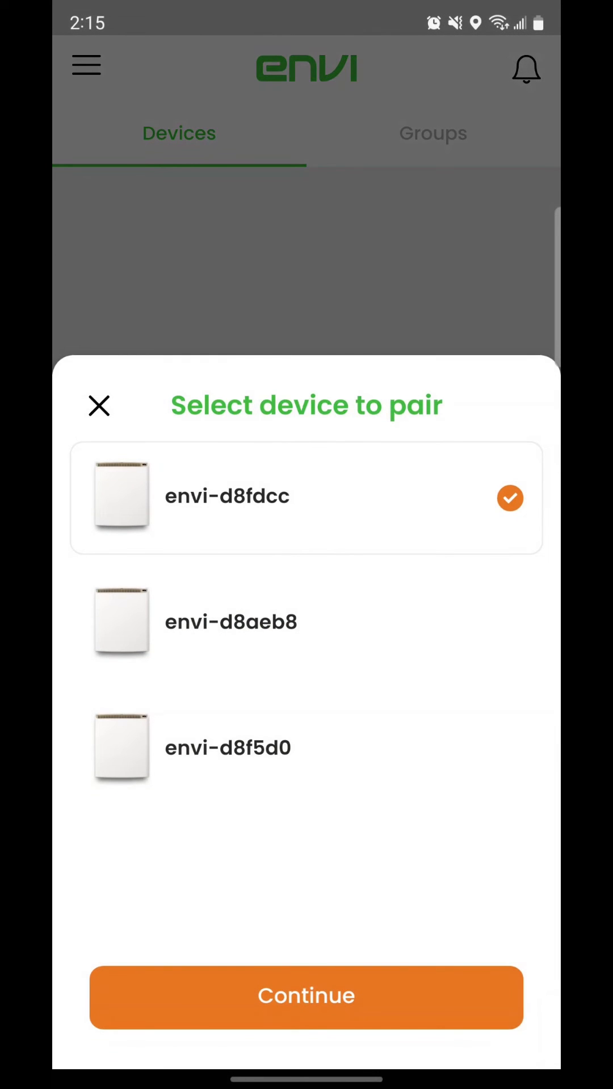
Pair heater envi-d8fdcc, send it the eheat Wi-Fi credentials and start naming it 'My heate'.
click(305, 996)
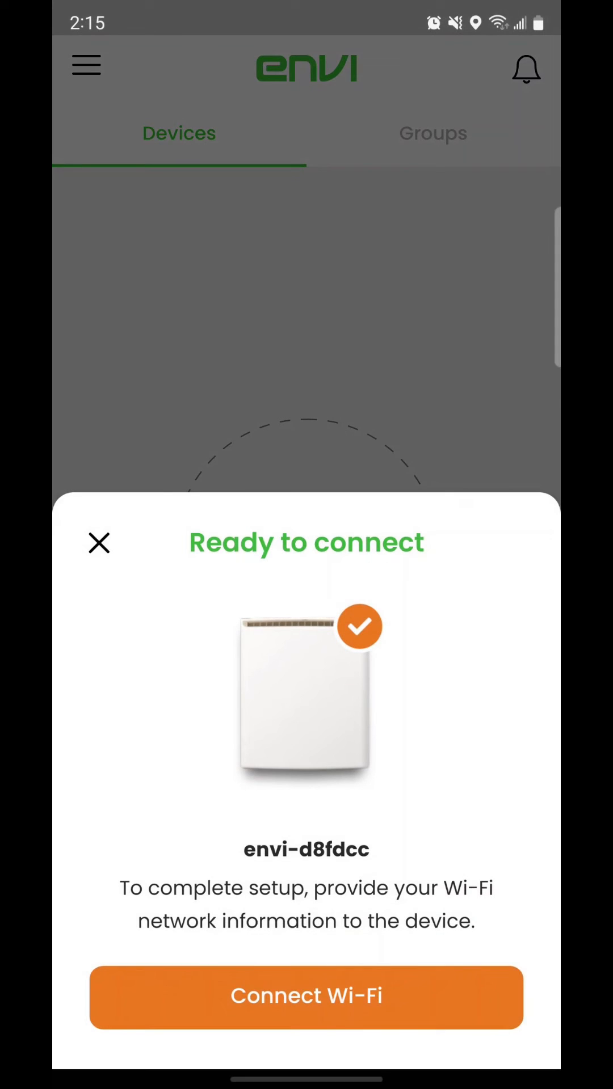
click(305, 996)
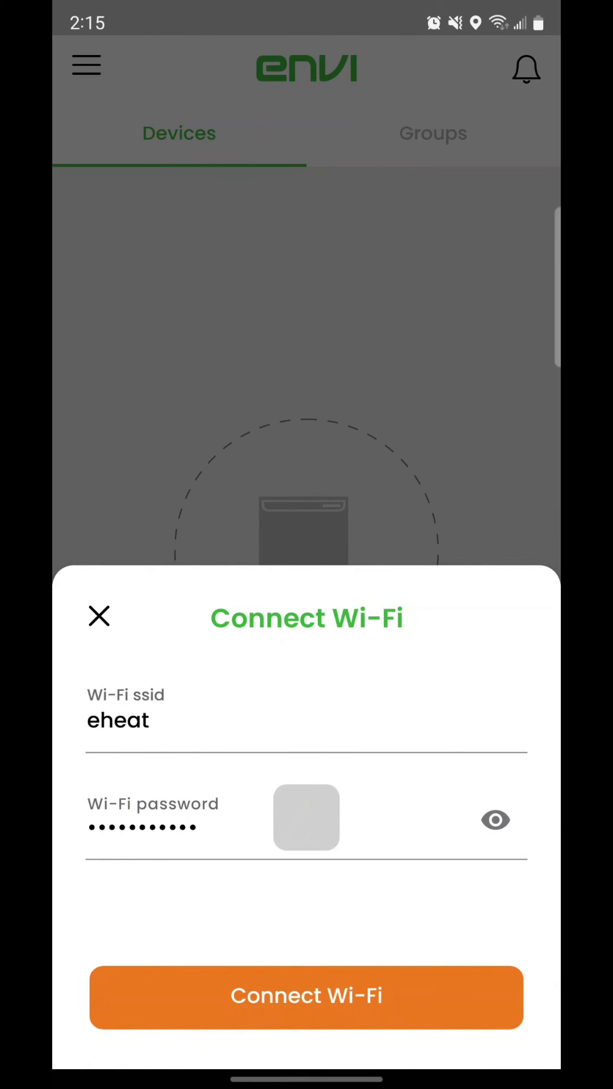
click(305, 997)
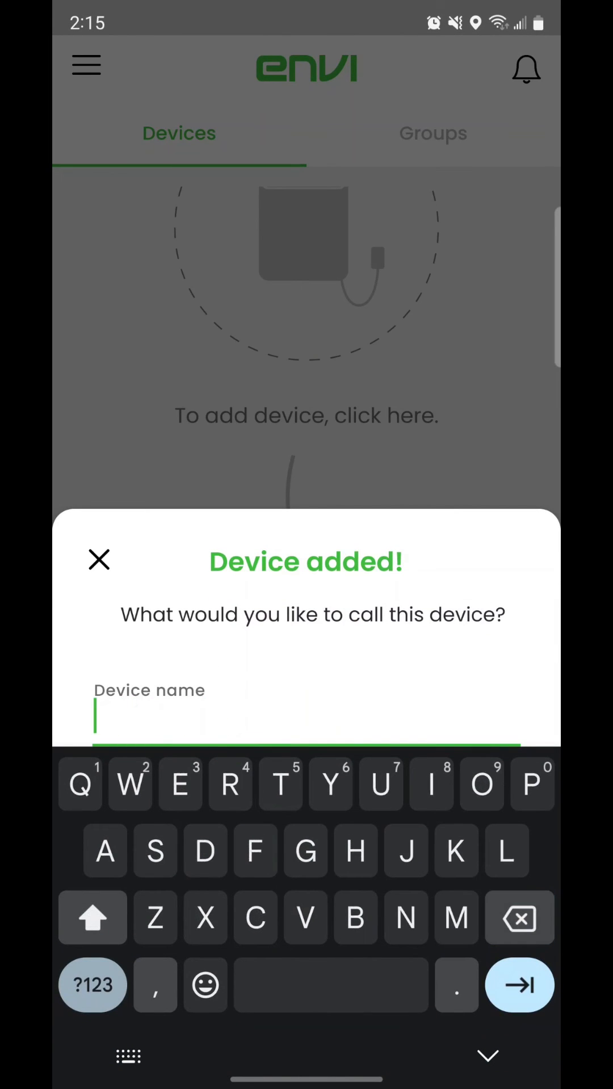
text(My heate)
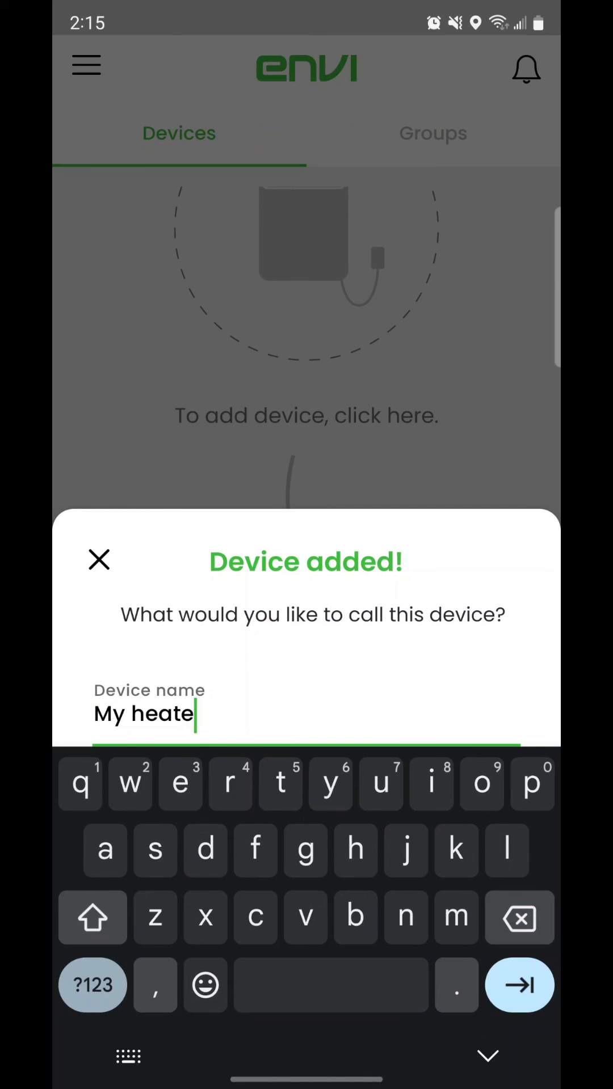